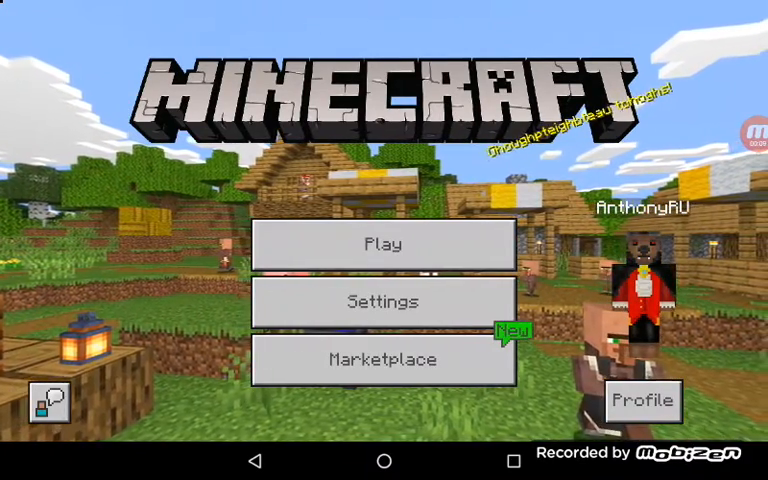
- Show the saved worlds list with Mcdonald's, My World, lucky block mod and skyblock
left_click(384, 244)
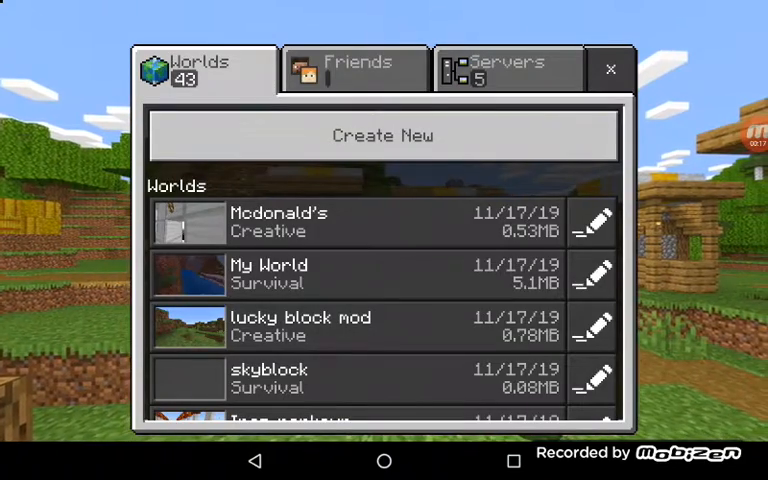
- Check the Friends list, return to Worlds and scroll down to the older October worlds
left_click(354, 64)
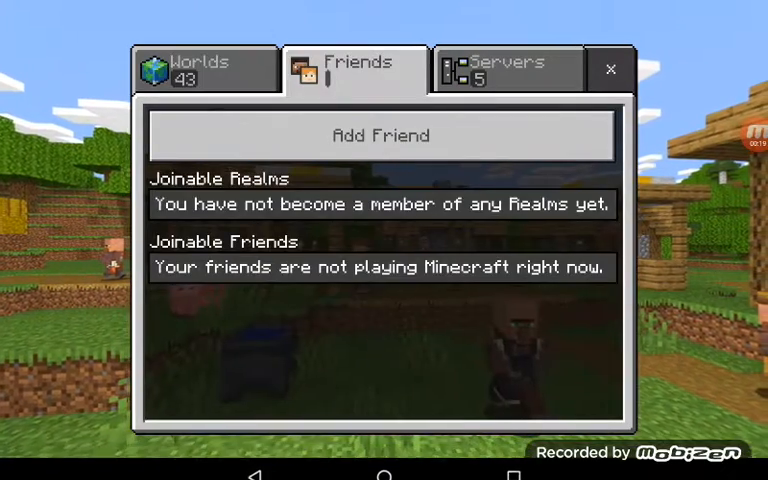
left_click(204, 68)
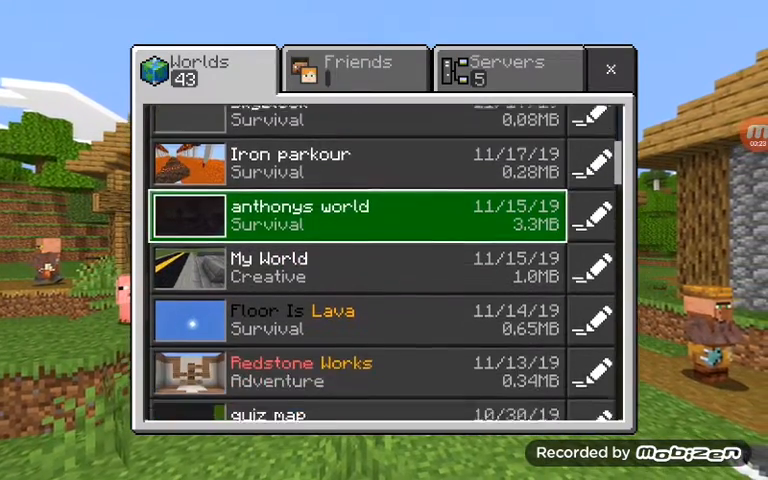
scroll("down", 3)
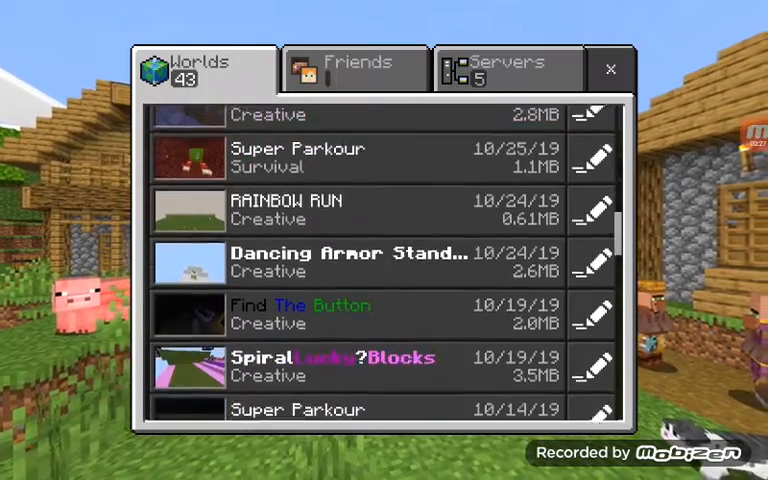
scroll("down", 3)
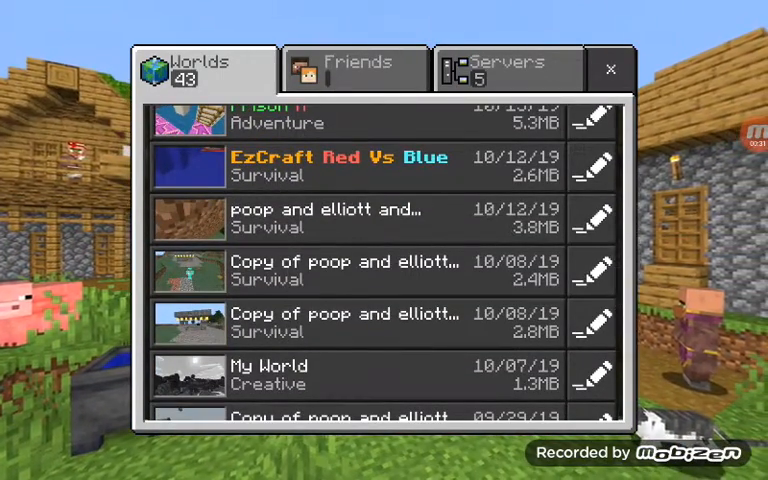
scroll("down", 3)
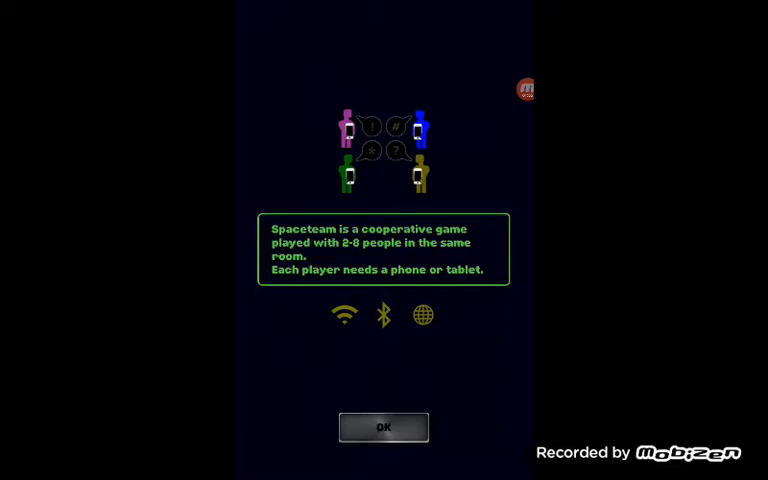
- Dismiss the cooperative-game introduction to reach the room with its exit door
left_click(384, 428)
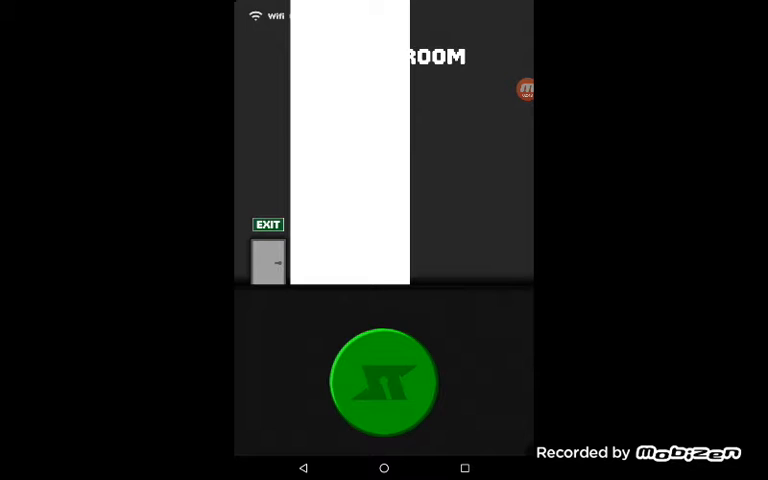
- Start the round so the ship panel shows the 'set Monofeeder to 0' command
left_click(384, 382)
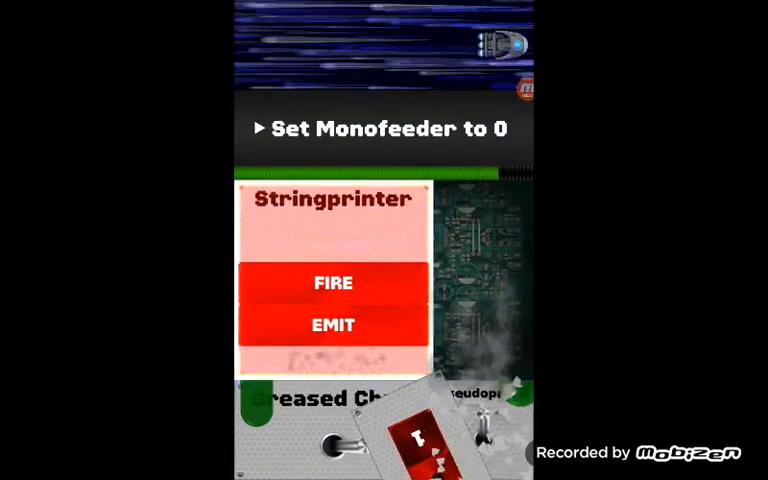
- Respond to a ship-panel command, then after the crash go to the Games & Apps page
left_click(332, 326)
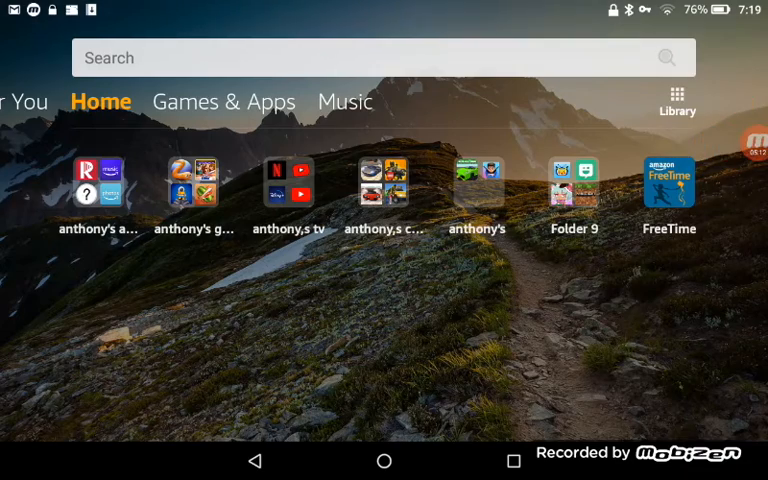
left_click(224, 100)
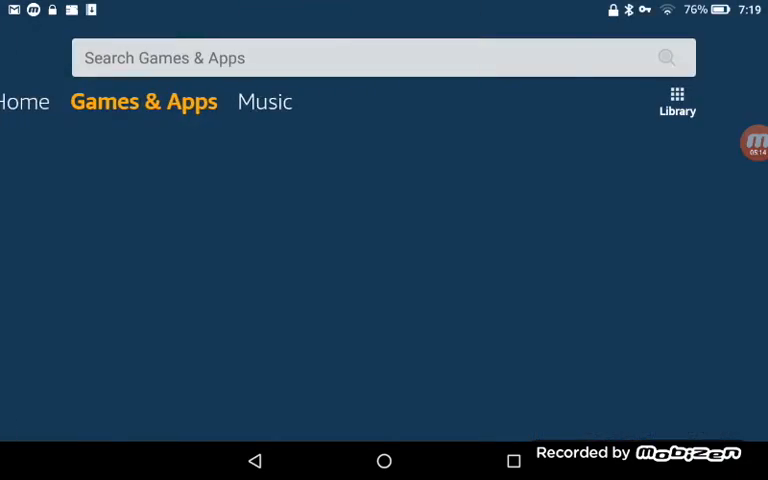